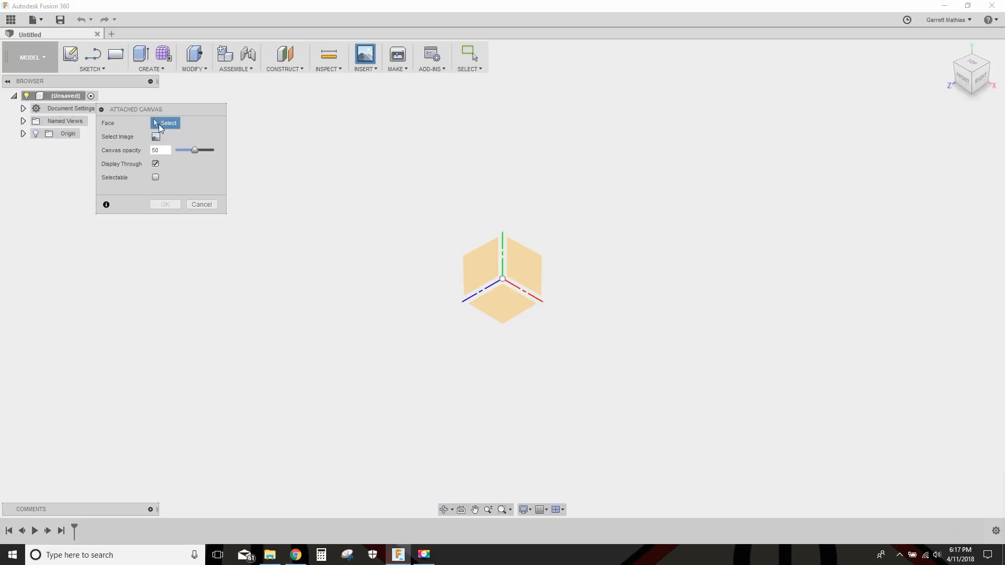
Attach the IMG_0509 photo of the recessed part as a canvas on the XY plane.
left_click(525, 268)
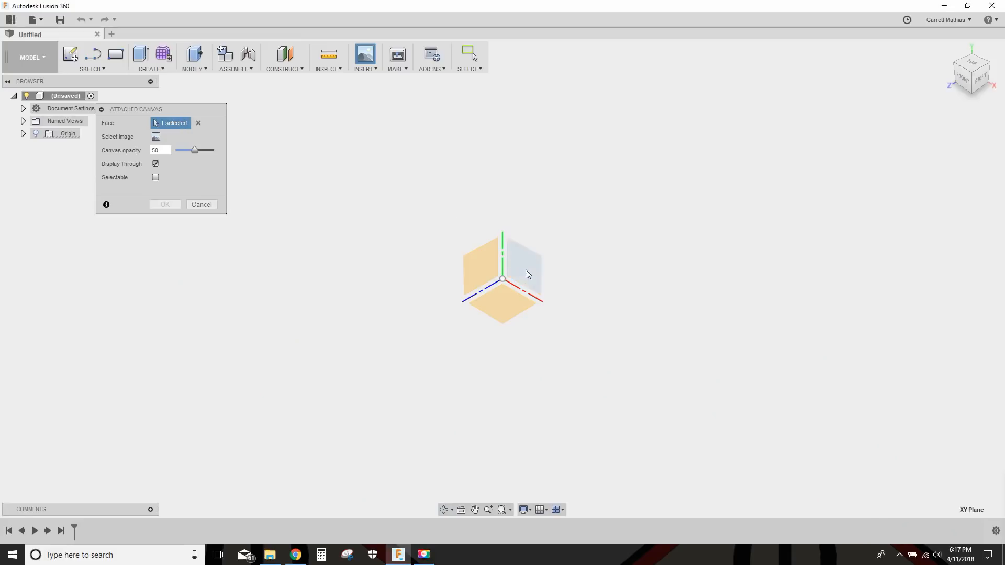
left_click(155, 137)
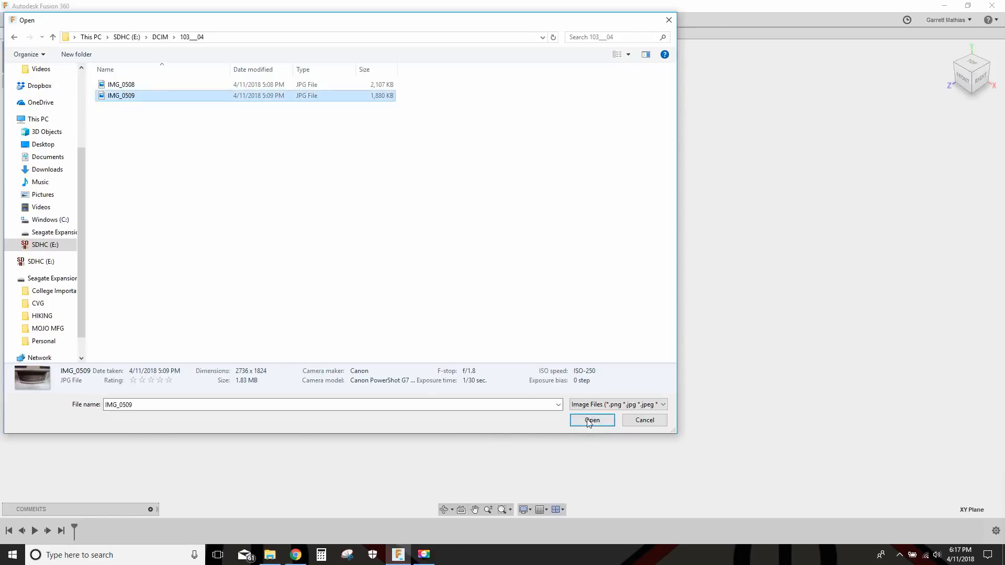
left_click(591, 420)
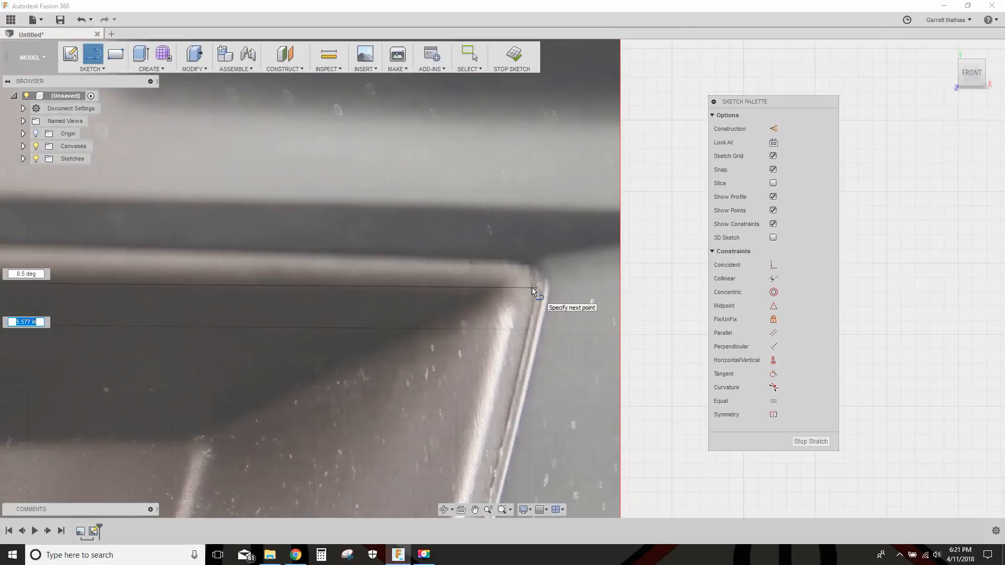
mouse_move(537, 290)
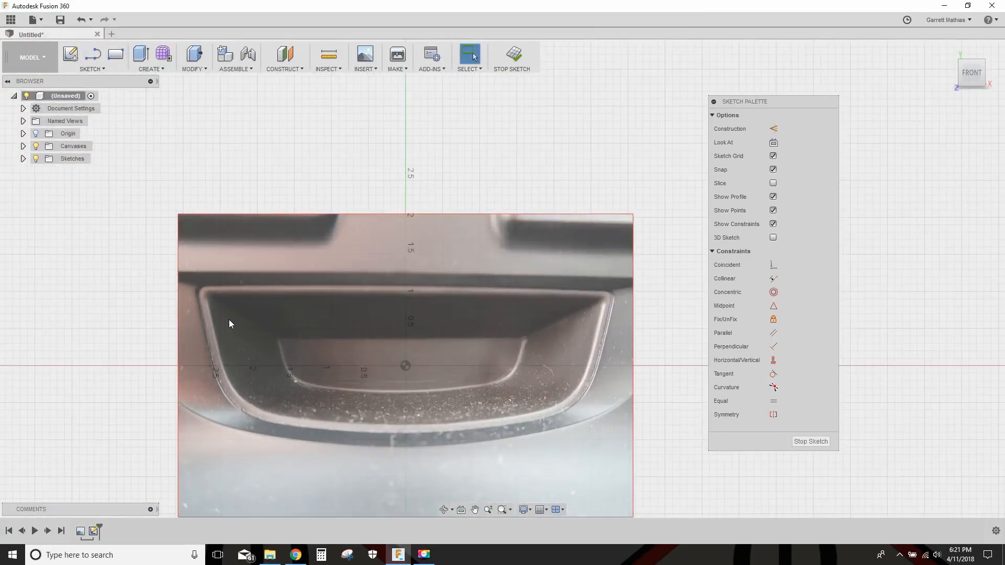
mouse_move(197, 320)
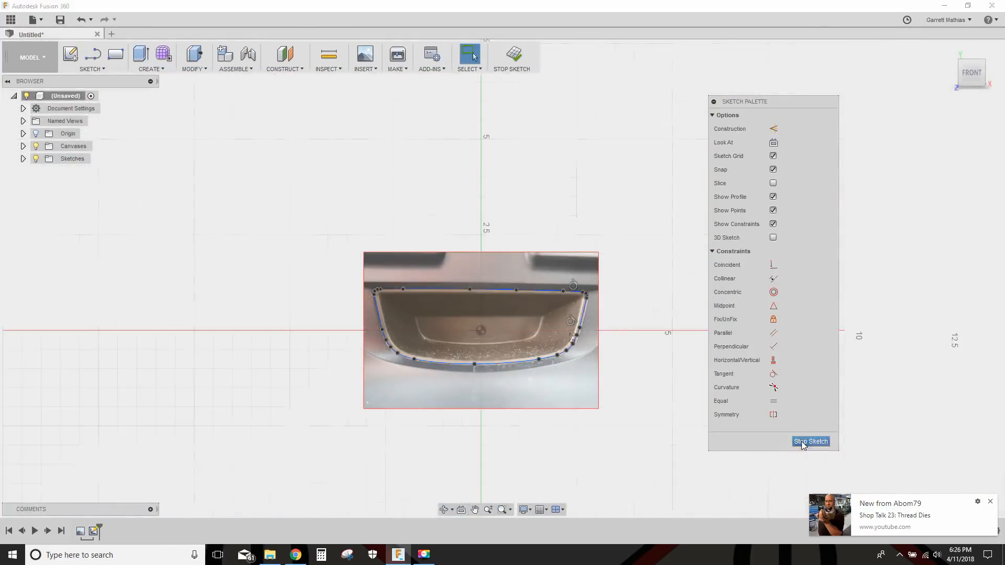
Stop the sketch to finish the traced recess outline.
left_click(810, 441)
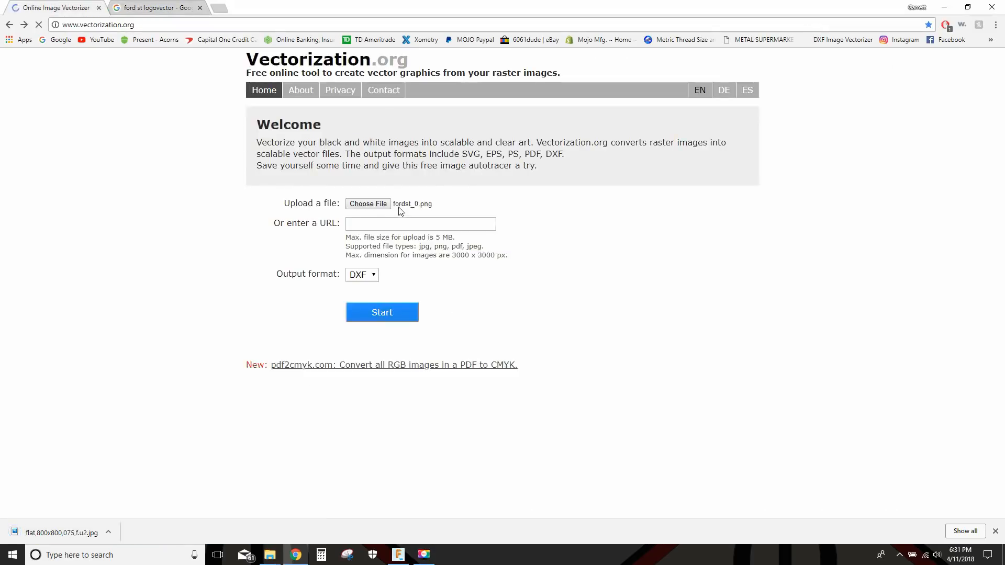
Load flat,800x800,075,f,u2.jpg as the upload file, keeping DXF output.
left_click(368, 204)
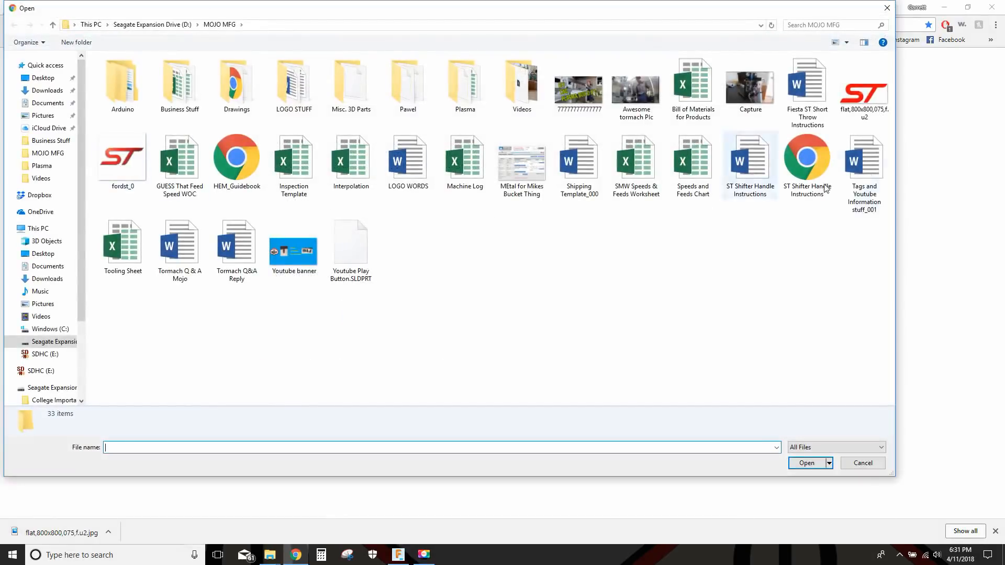
left_click(863, 83)
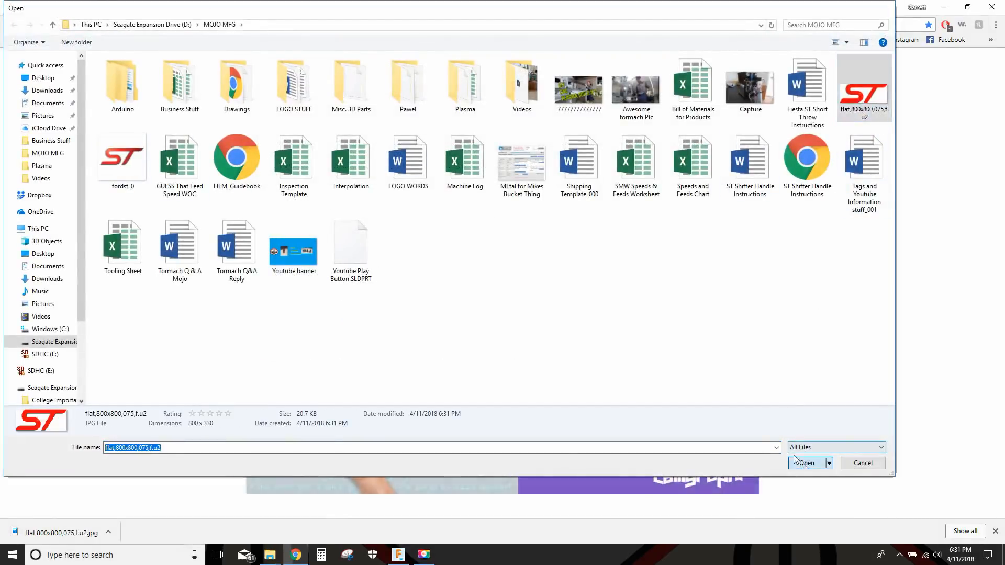
left_click(806, 463)
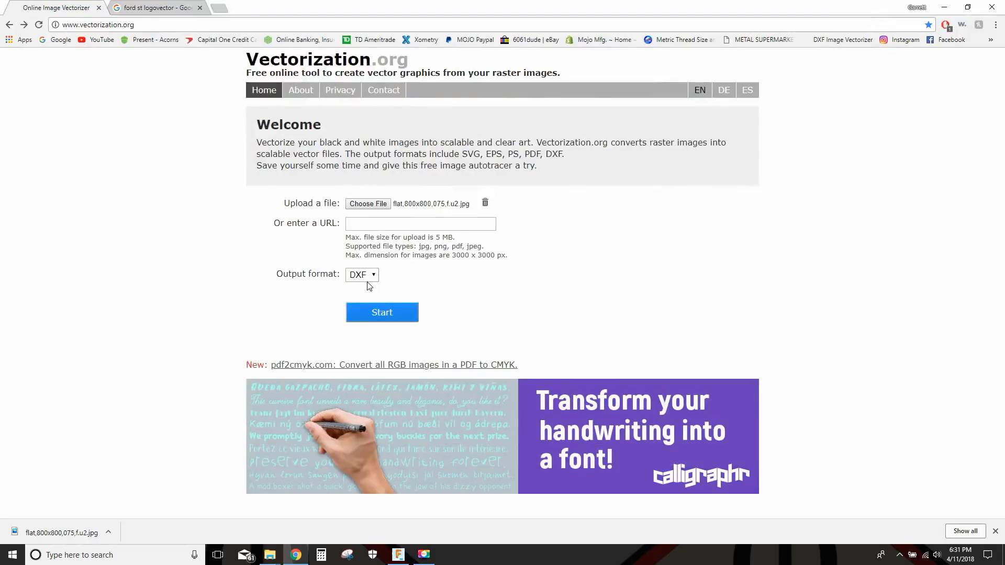